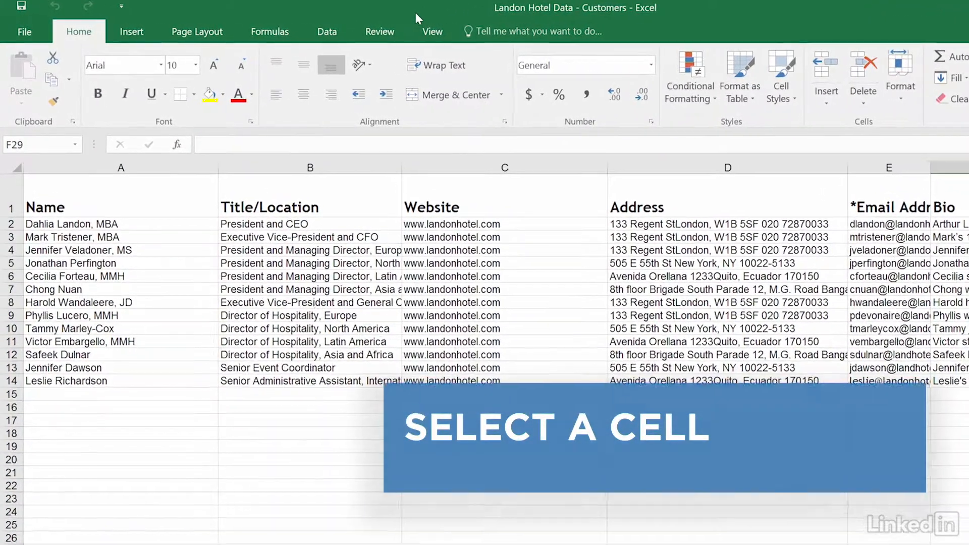
Rotate the customer header row labels 45° counterclockwise and bring up Format Cells Alignment.
left_click(12, 208)
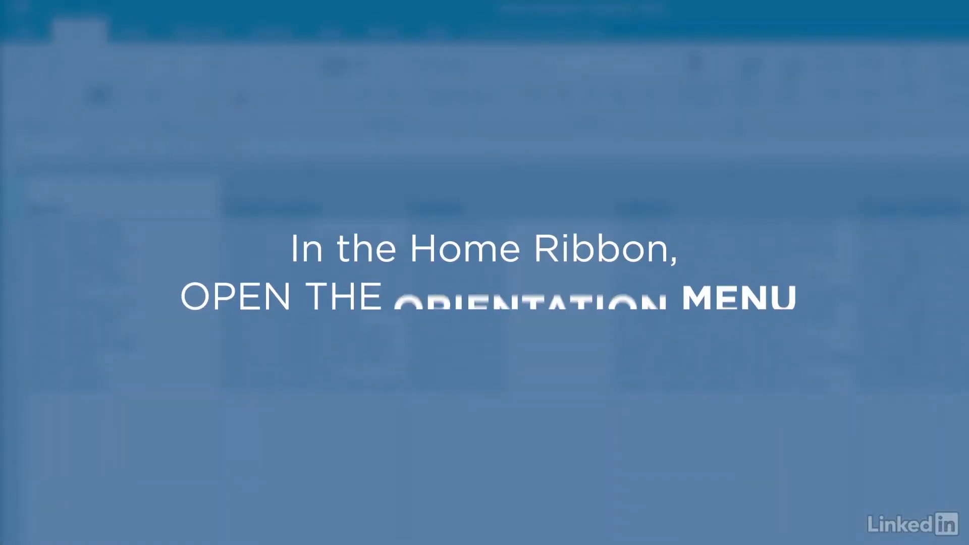
left_click(361, 66)
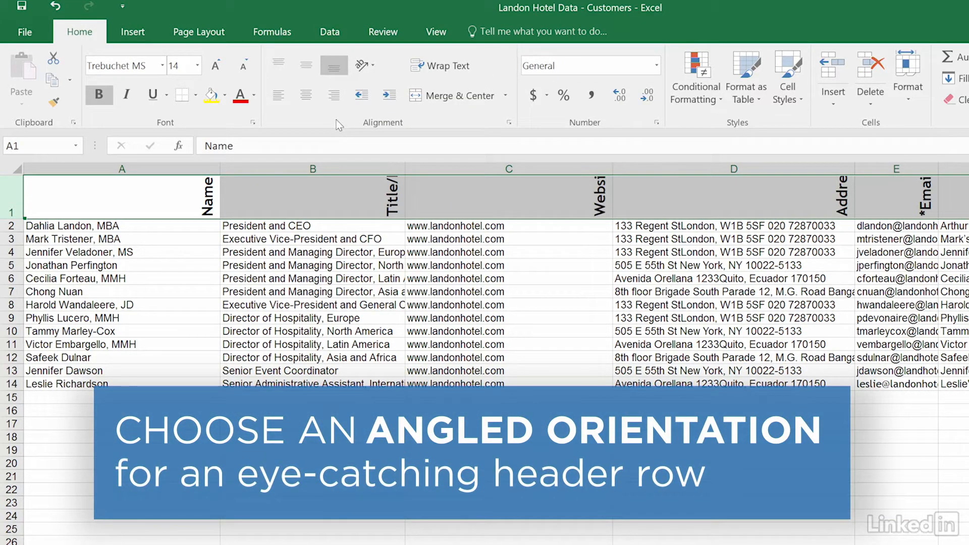
left_click(364, 66)
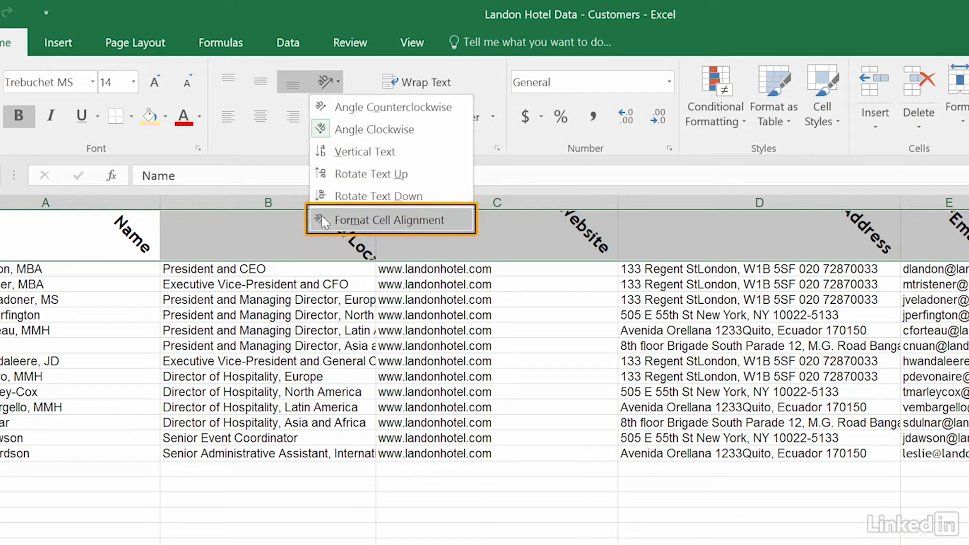
left_click(392, 219)
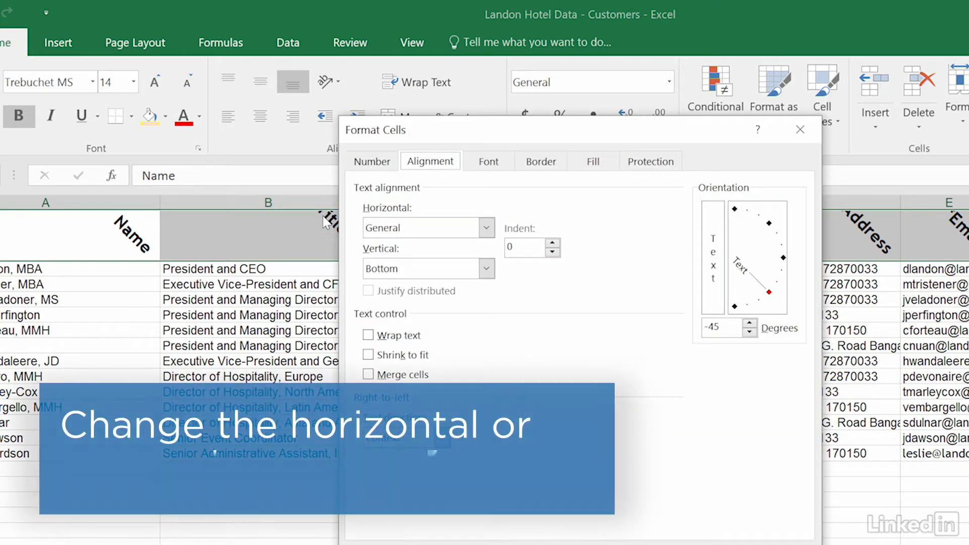
Set the header's horizontal alignment to Left, keeping vertical at Bottom.
left_click(428, 227)
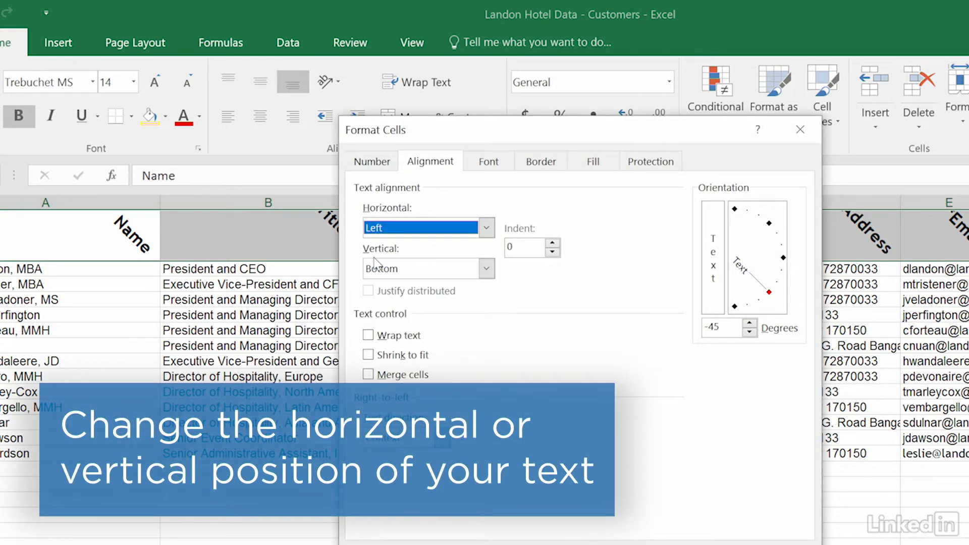
left_click(485, 268)
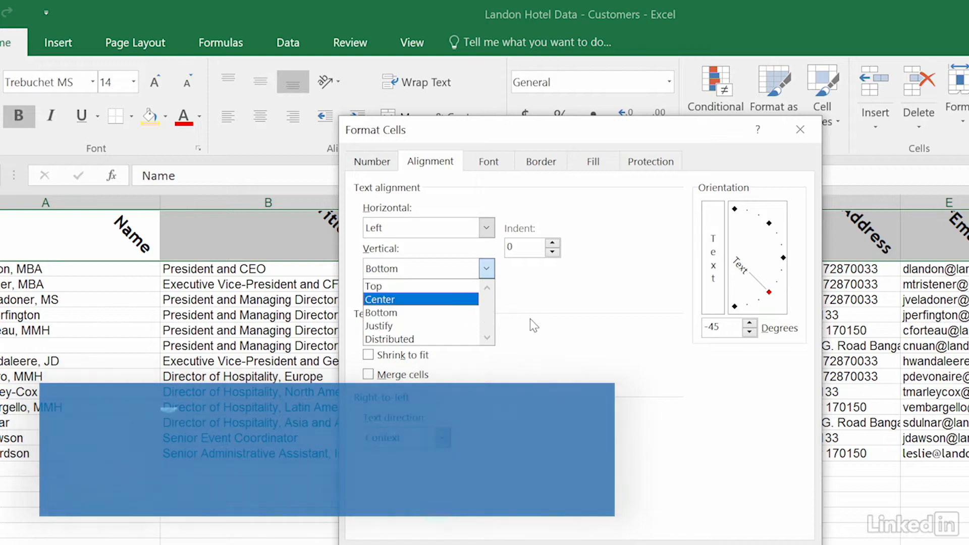
left_click(380, 313)
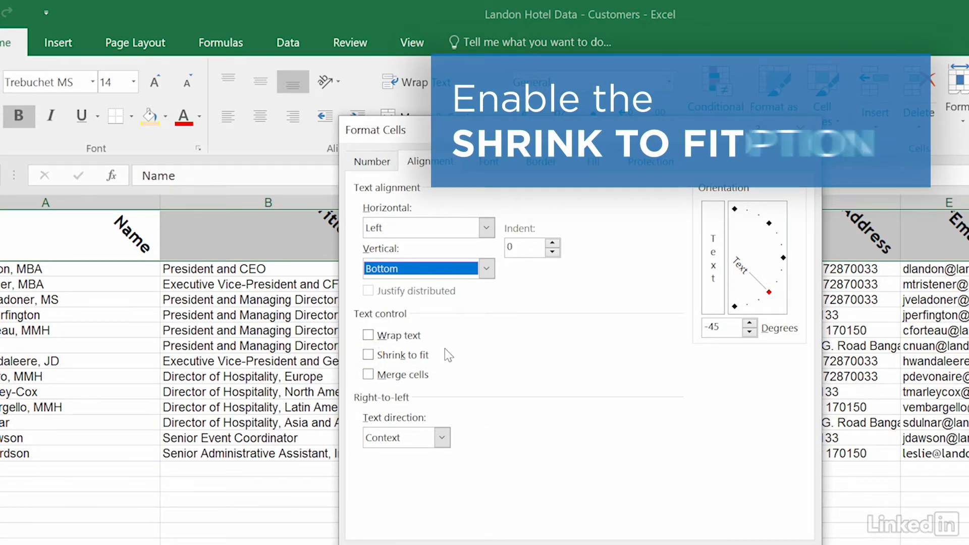
Enable Shrink to fit for the header cells and apply the alignment.
left_click(357, 340)
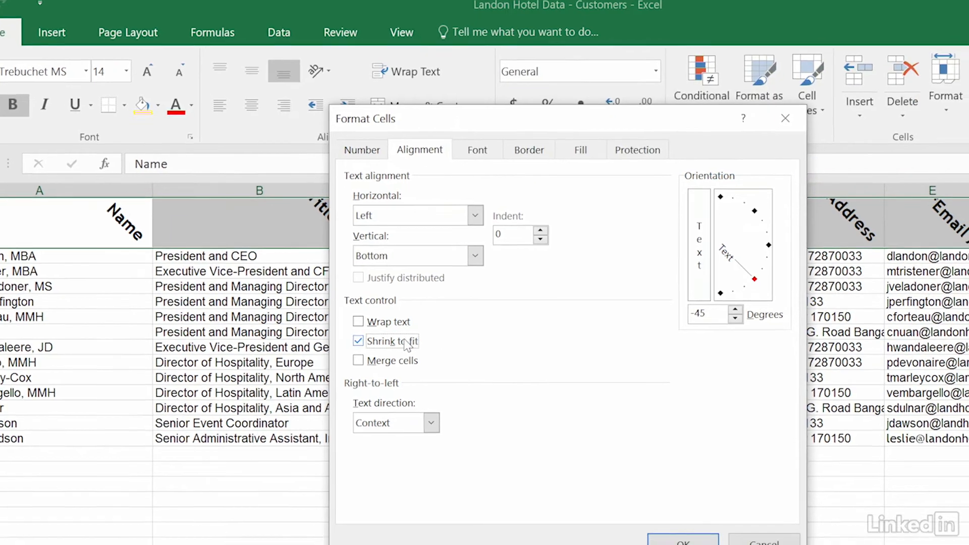
left_click(682, 542)
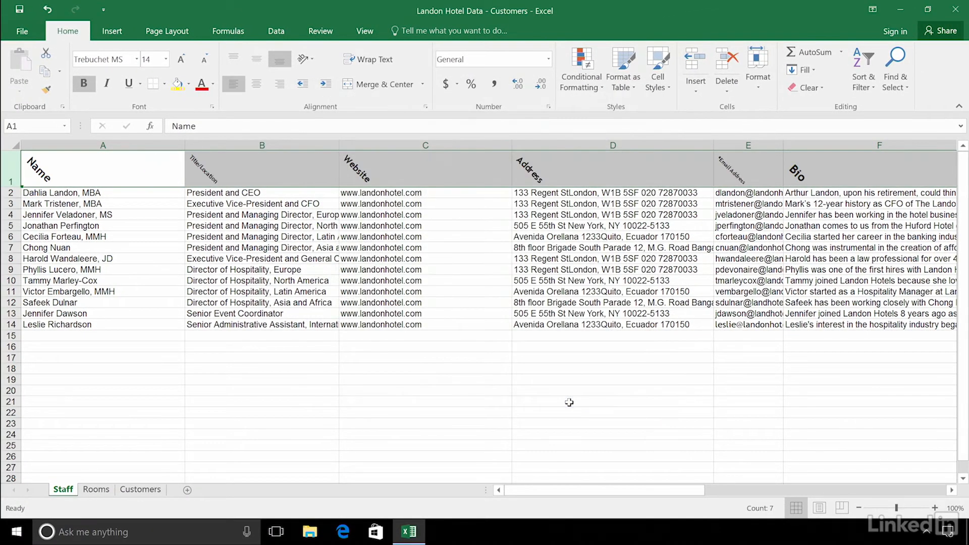